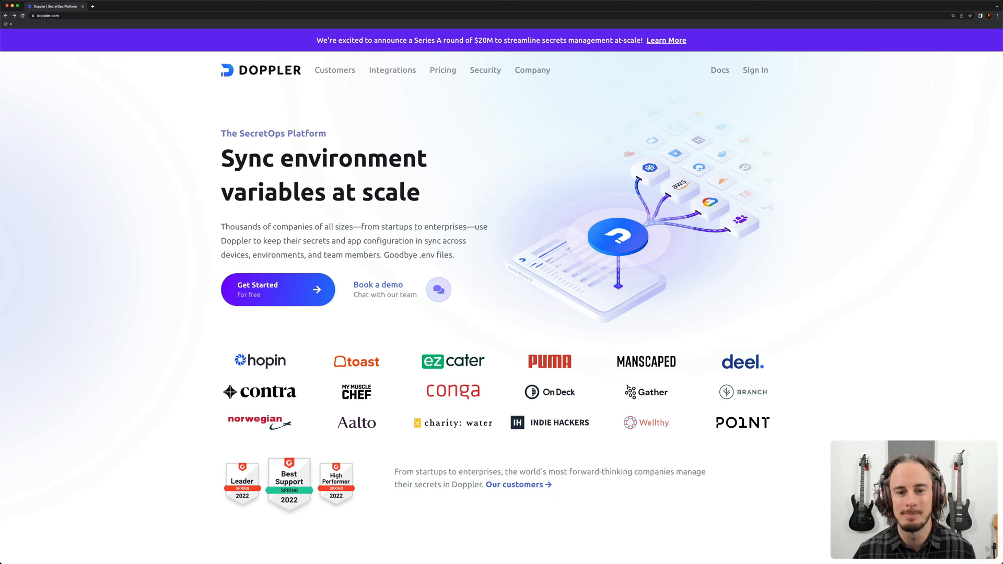
- Scroll the Doppler page to view the After Doppler version of the diagram
{"action": "scroll", "scroll_direction": "down", "scroll_amount": 3}
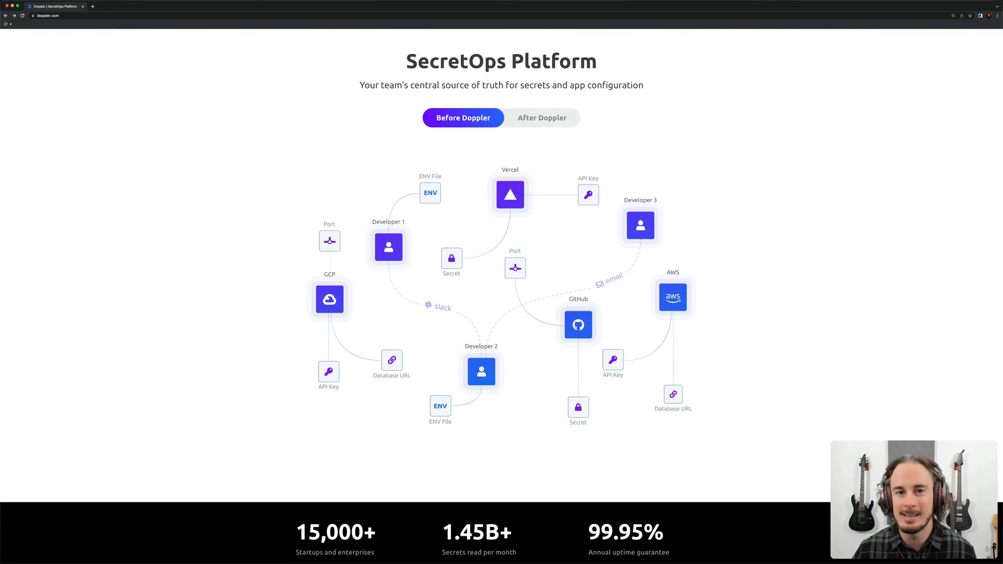
{"action": "mouse_move", "coordinate": [556, 228]}
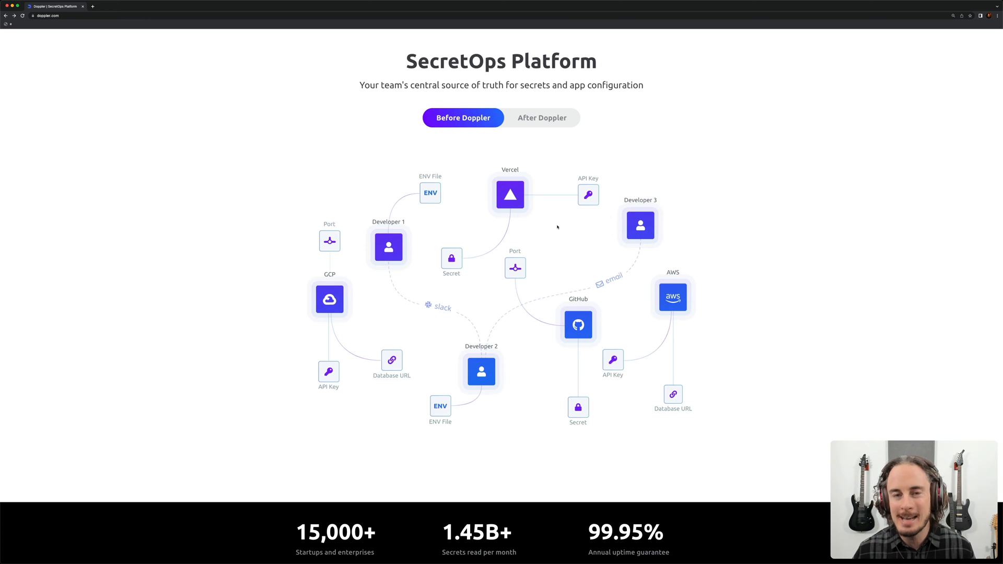
{"action": "mouse_move", "coordinate": [538, 125]}
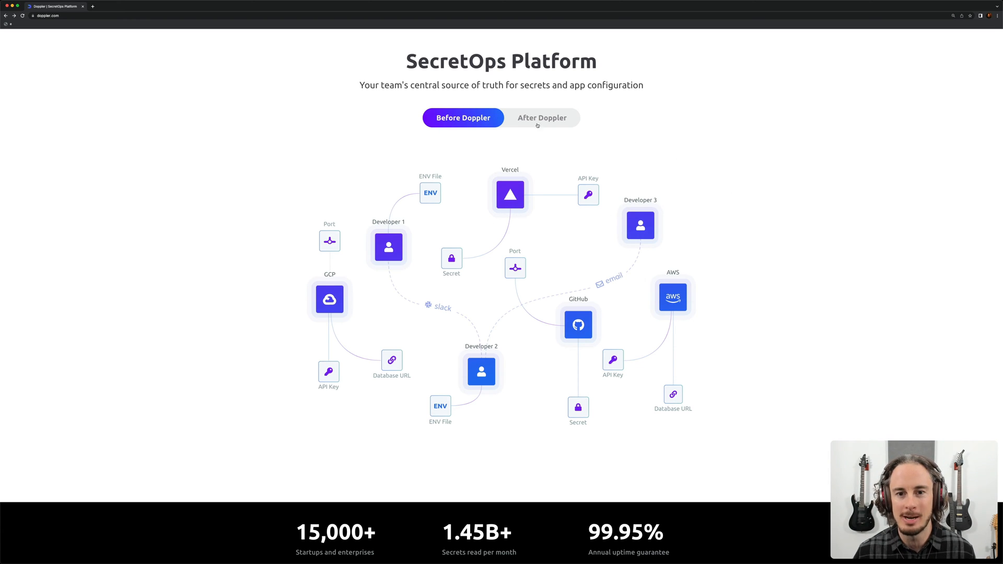
{"action": "left_click", "coordinate": [542, 117]}
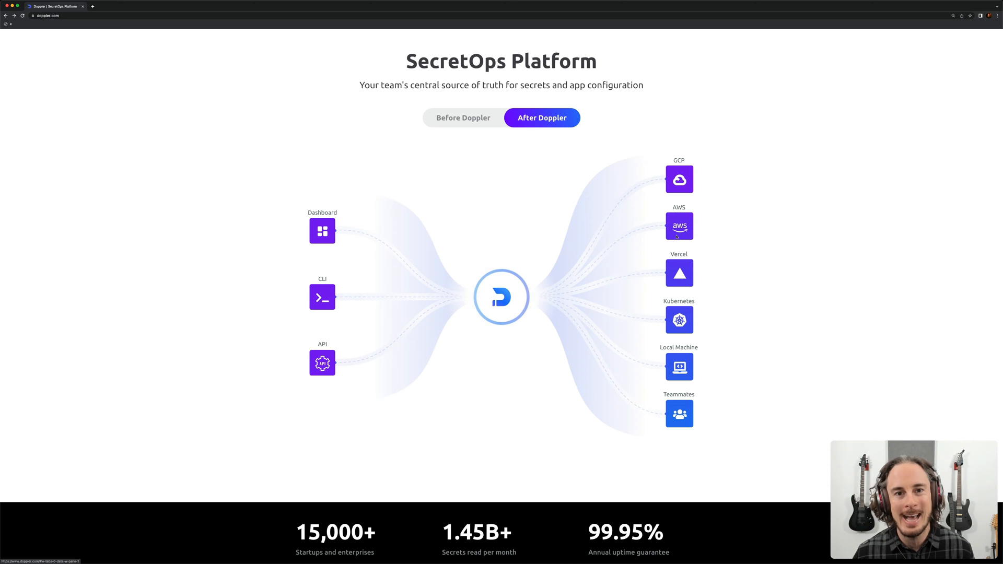
{"action": "scroll", "scroll_direction": "up", "scroll_amount": 3}
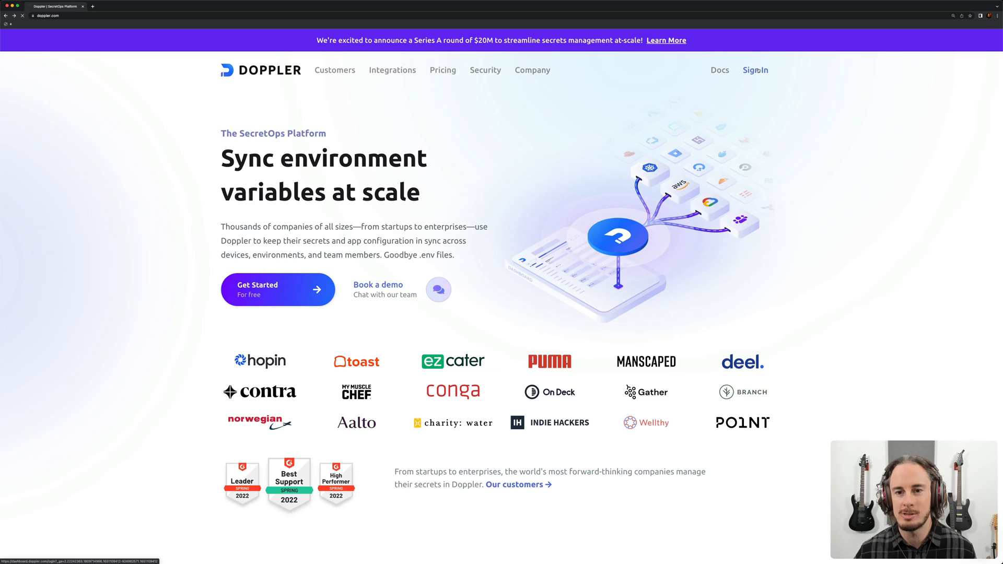
- Sign in and create the project 'mandalorion-gifs'
{"action": "left_click", "coordinate": [756, 69]}
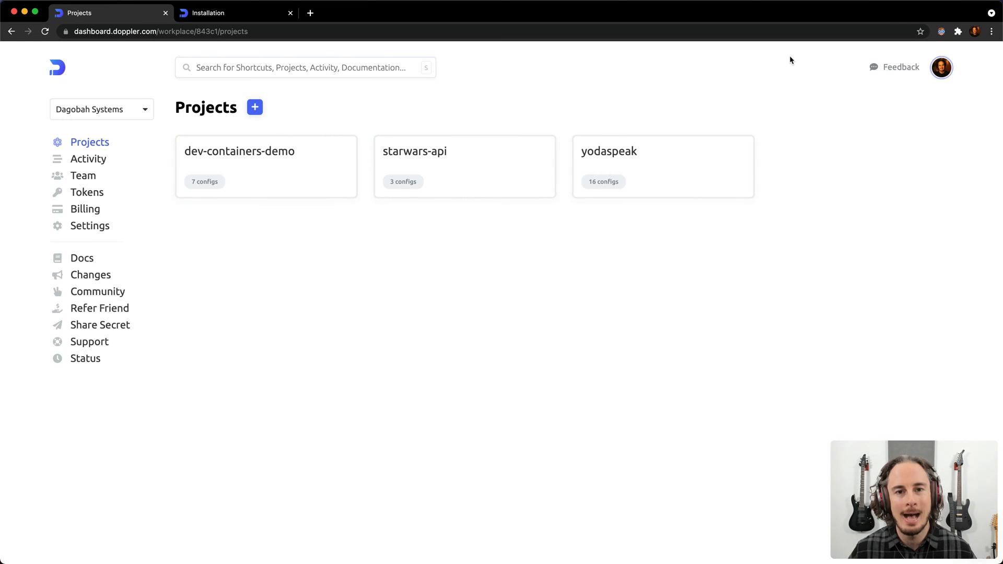
{"action": "mouse_move", "coordinate": [266, 166]}
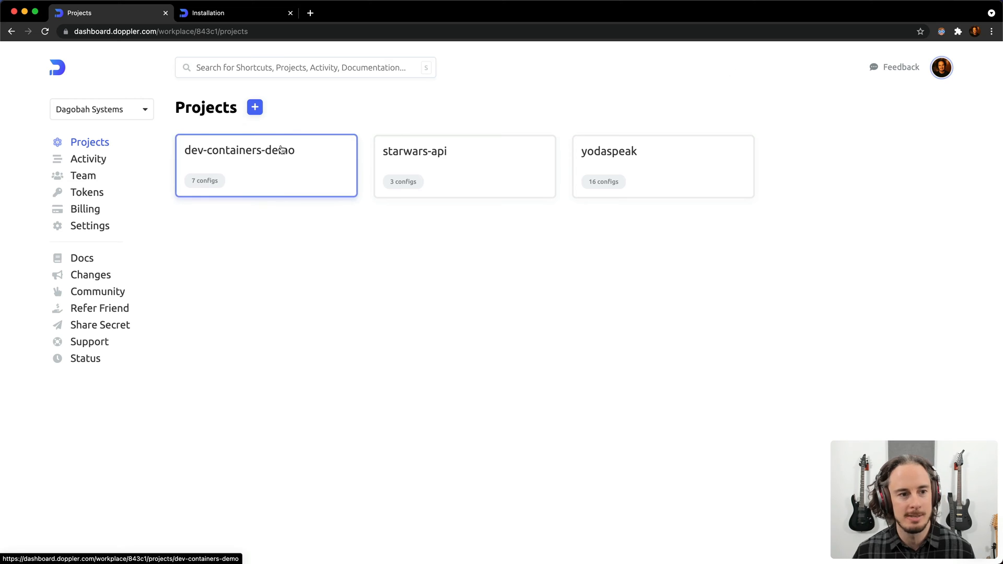
{"action": "type", "text": "manda"}
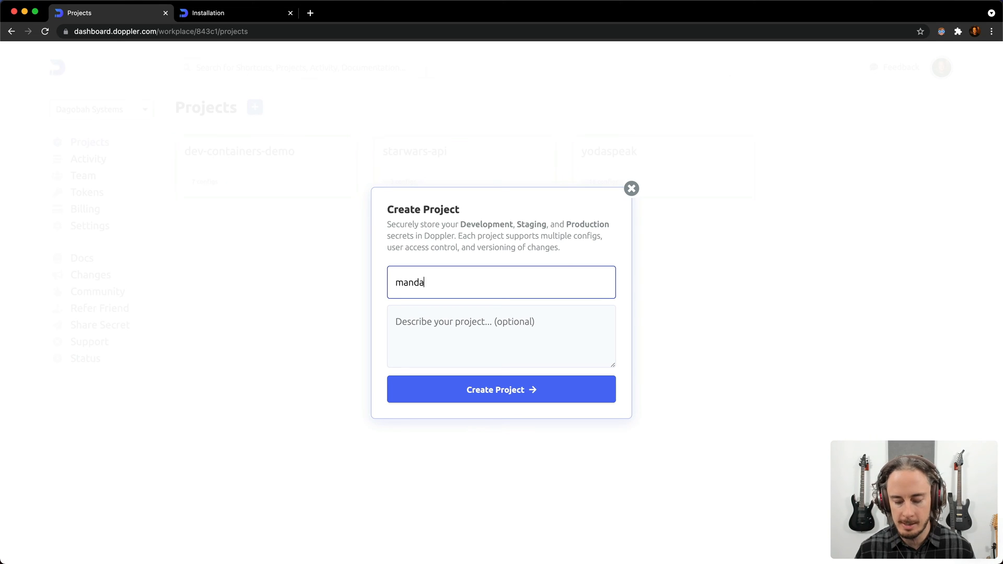
{"action": "type", "text": "lorion-g"}
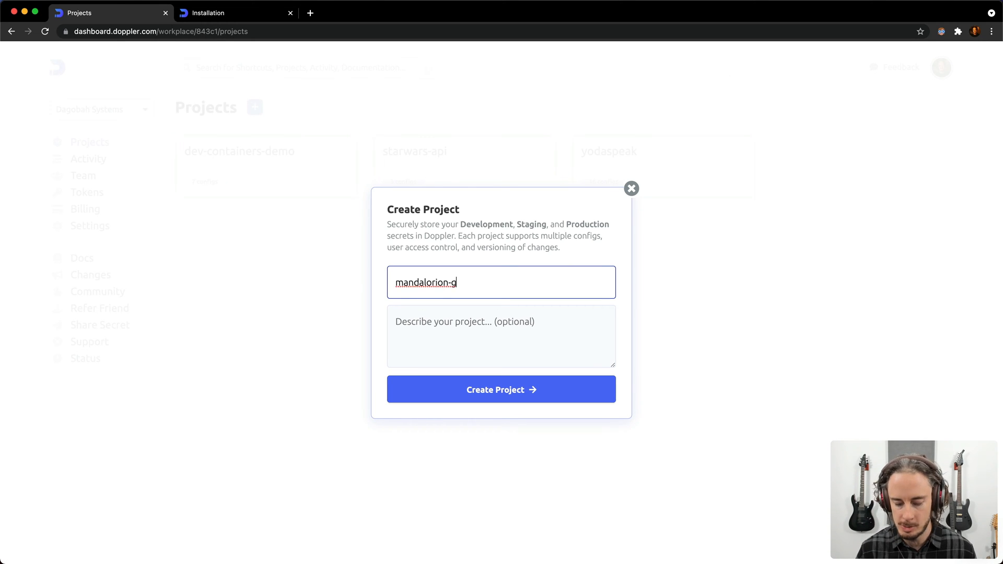
{"action": "left_click", "coordinate": [501, 390]}
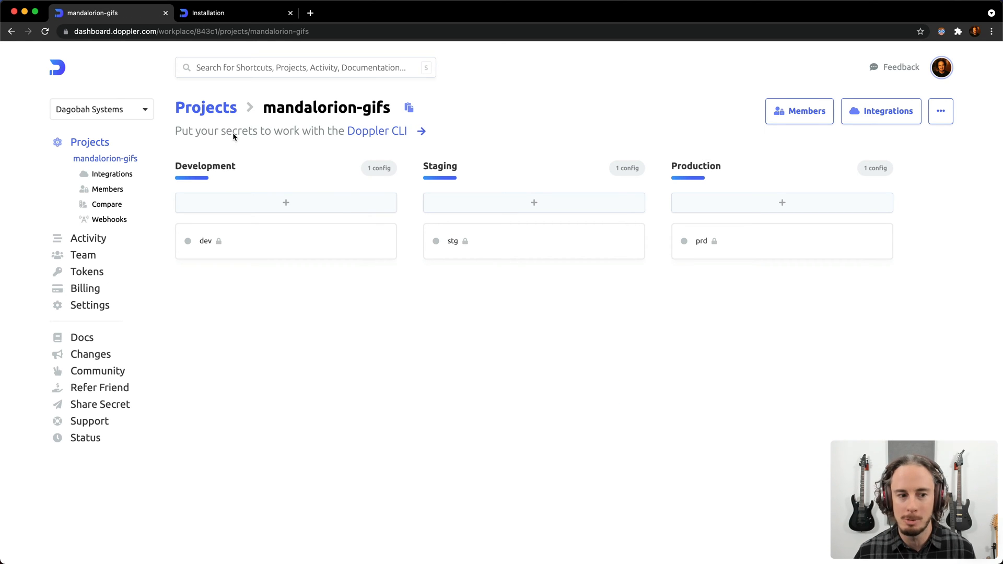
- Import the nine env secrets into the dev config, save to Development, and view the CLI docs
{"action": "left_click", "coordinate": [206, 242]}
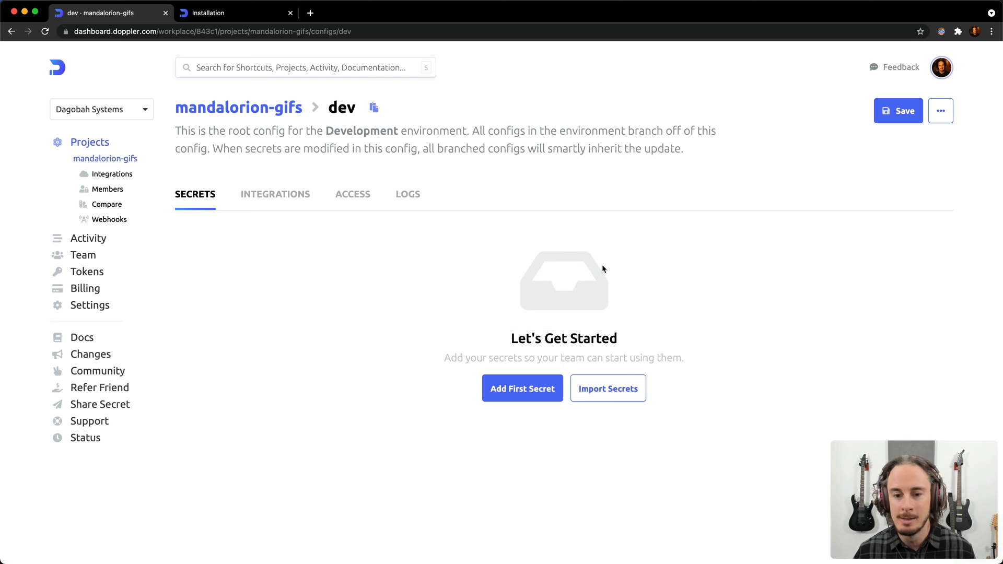
{"action": "left_click", "coordinate": [607, 388]}
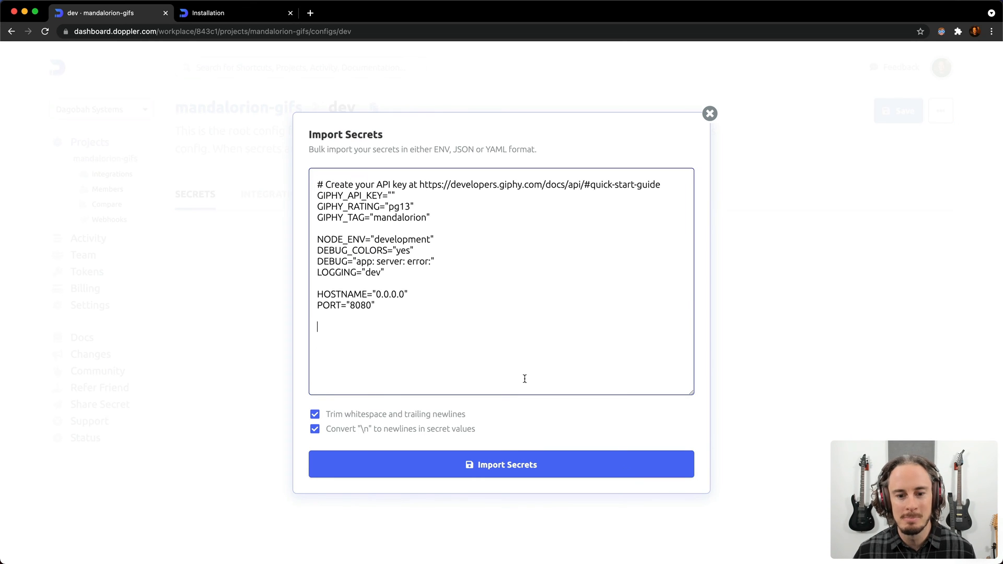
{"action": "left_click", "coordinate": [501, 464]}
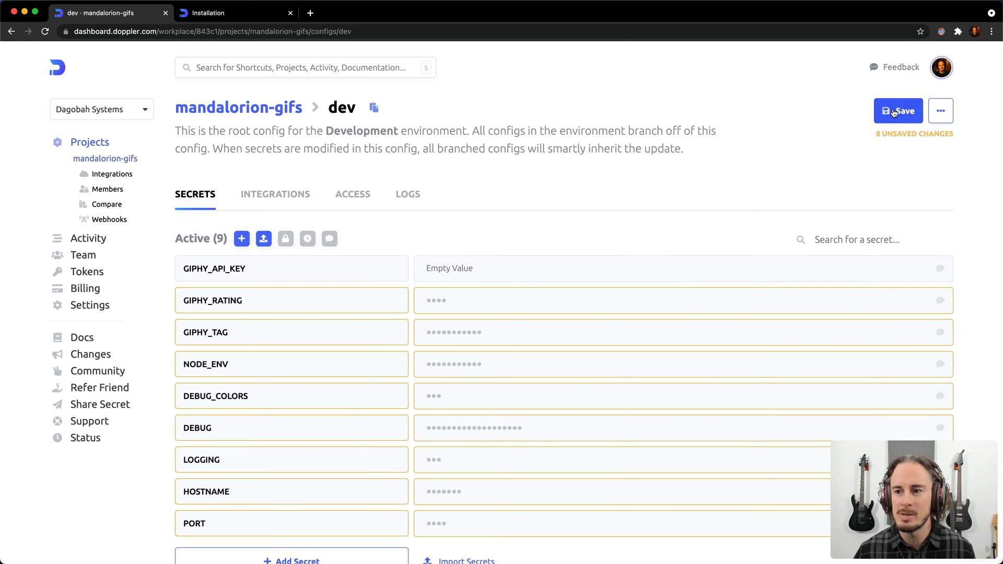
{"action": "left_click", "coordinate": [898, 111]}
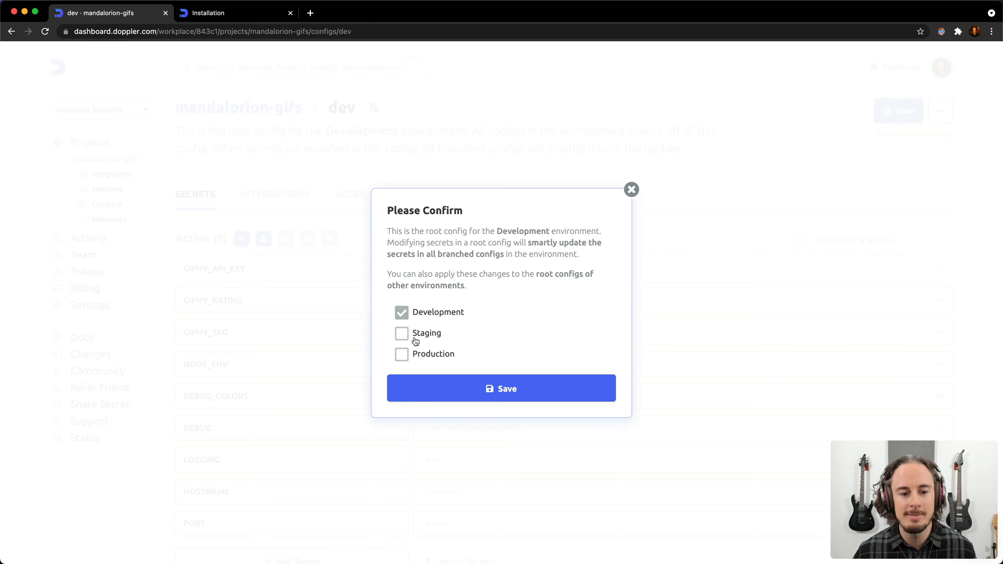
{"action": "left_click", "coordinate": [501, 389]}
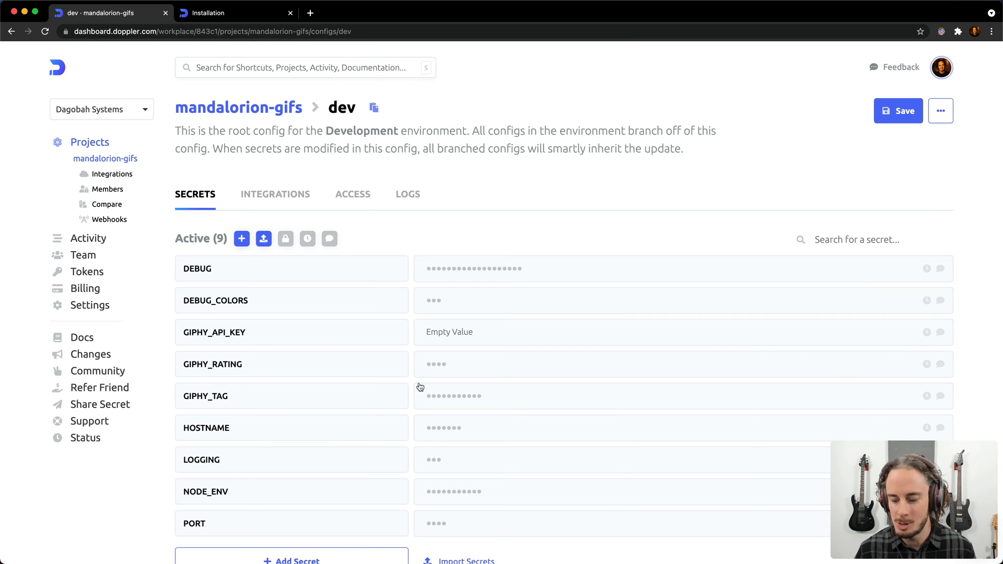
{"action": "left_click", "coordinate": [235, 12]}
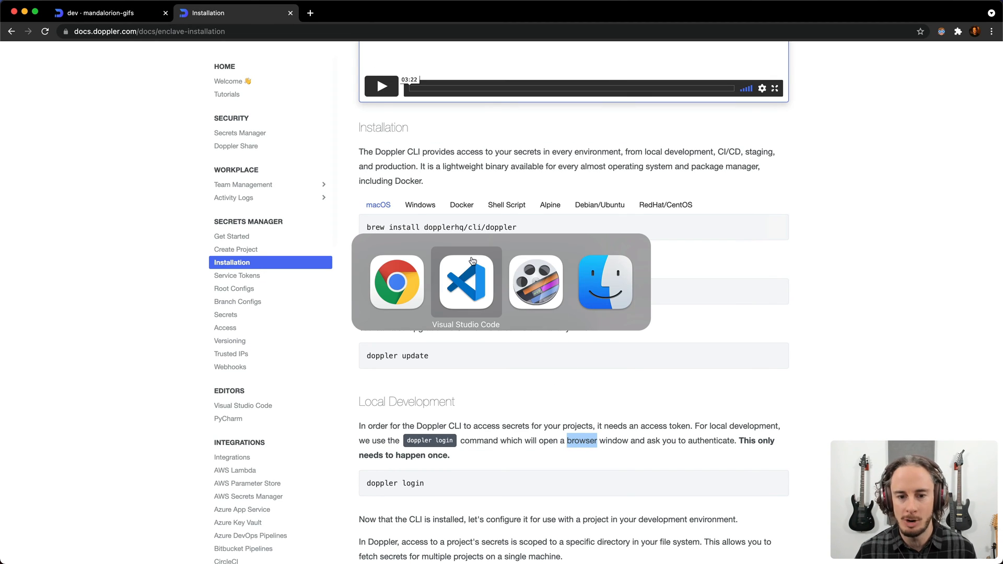
- Run 'doppler run -- npm start' in the VS Code terminal to launch the app
{"action": "left_click", "coordinate": [465, 282]}
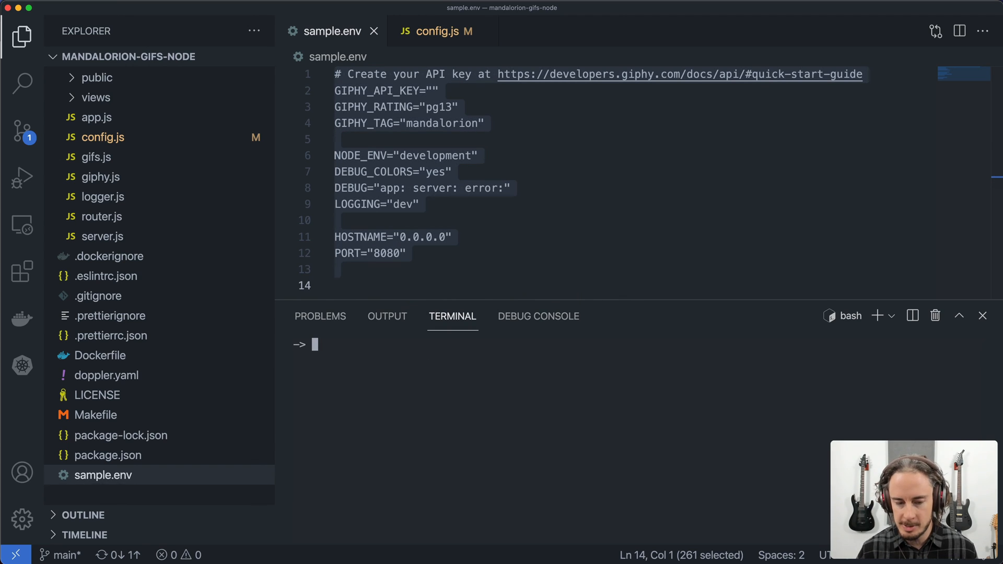
{"action": "type", "text": "npm start"}
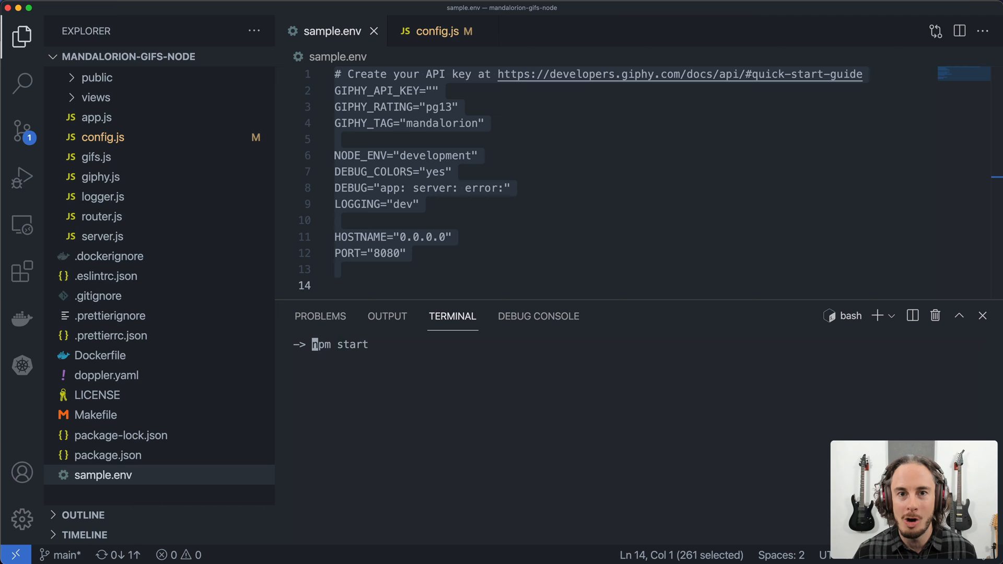
{"action": "type", "text": "doppler run --"}
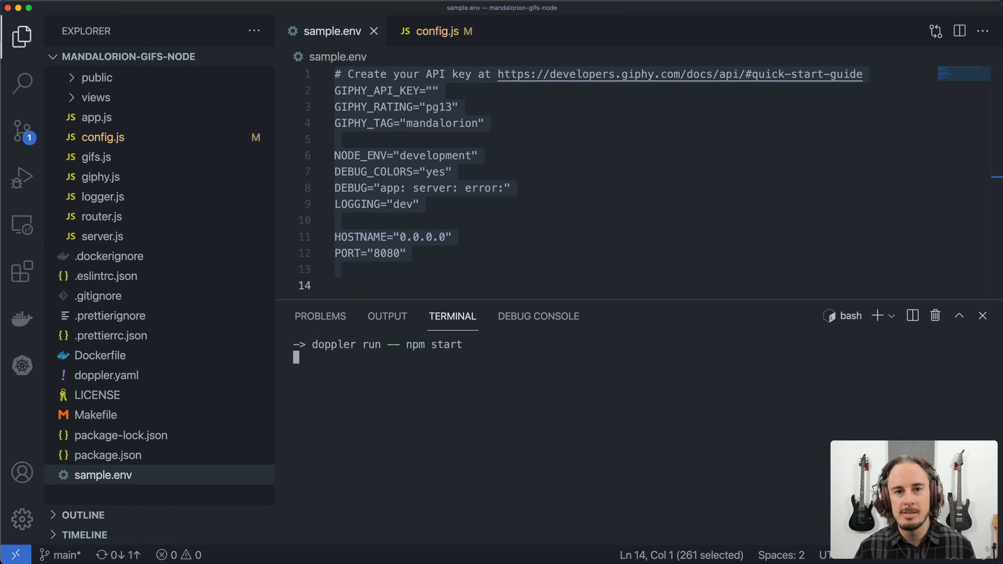
{"action": "key", "text": "Return"}
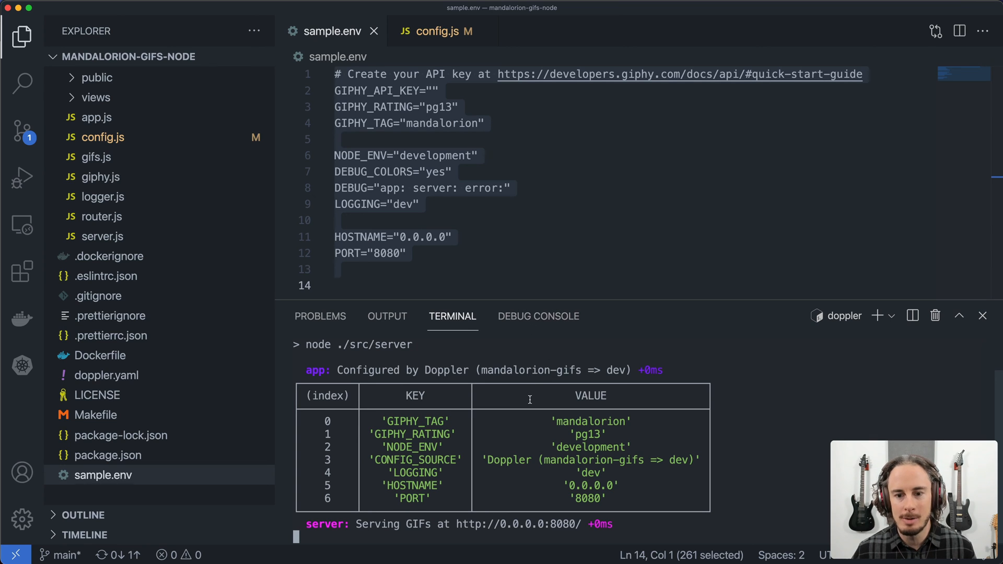
{"action": "mouse_move", "coordinate": [571, 371]}
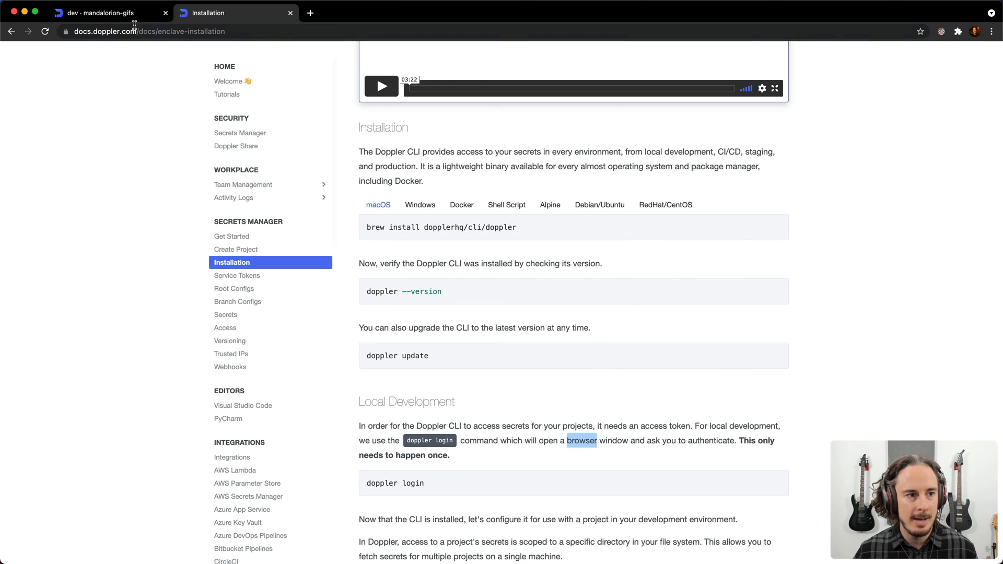
- Return to the mandalorion-gifs dev tab and scroll the Integrations provider list
{"action": "left_click", "coordinate": [96, 13]}
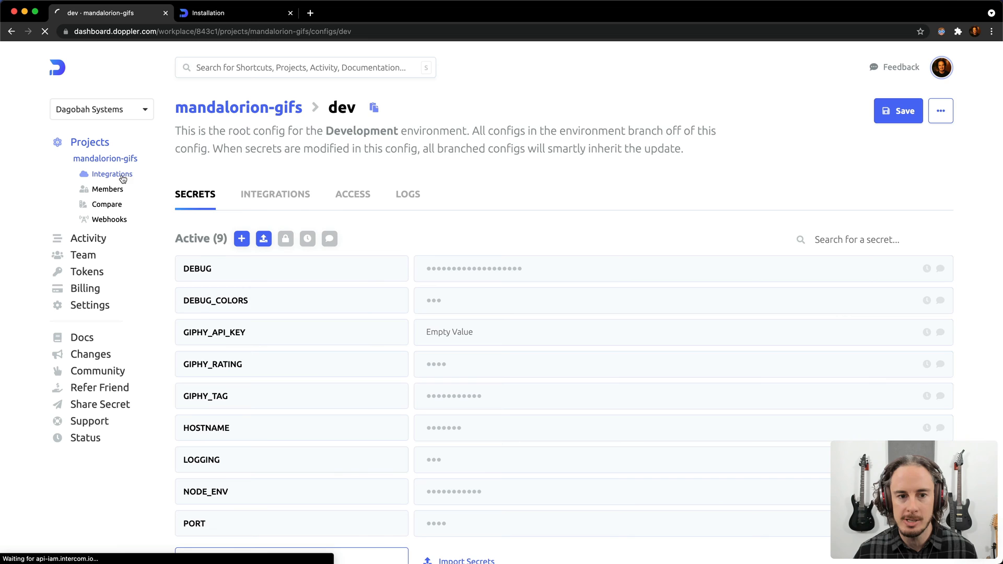
{"action": "left_click", "coordinate": [114, 174]}
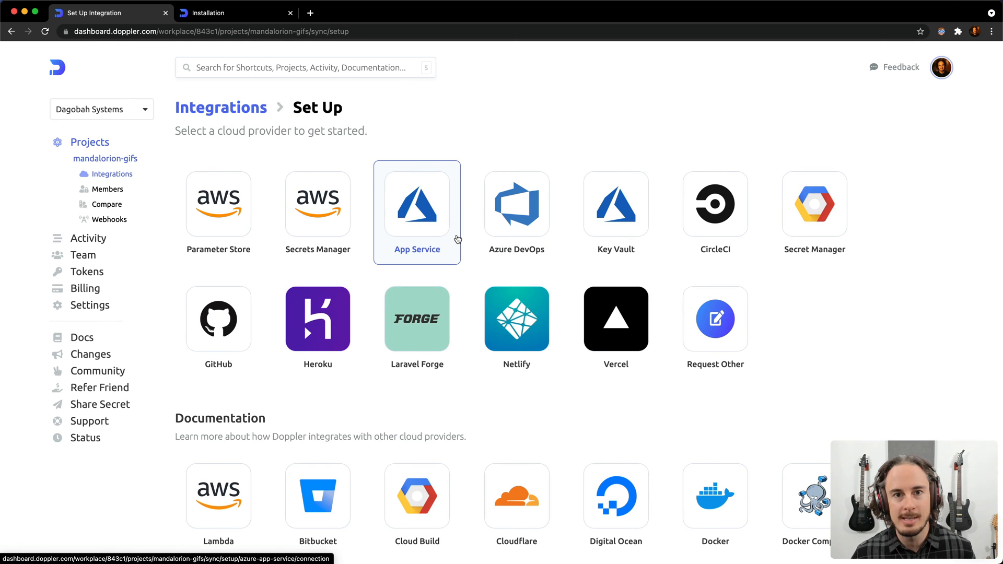
{"action": "scroll", "scroll_direction": "down", "scroll_amount": 3}
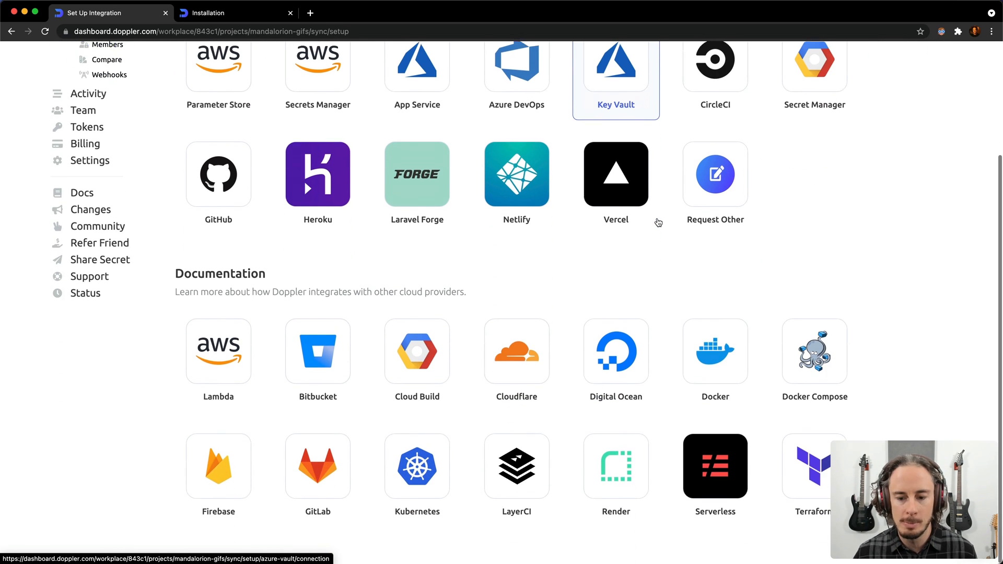